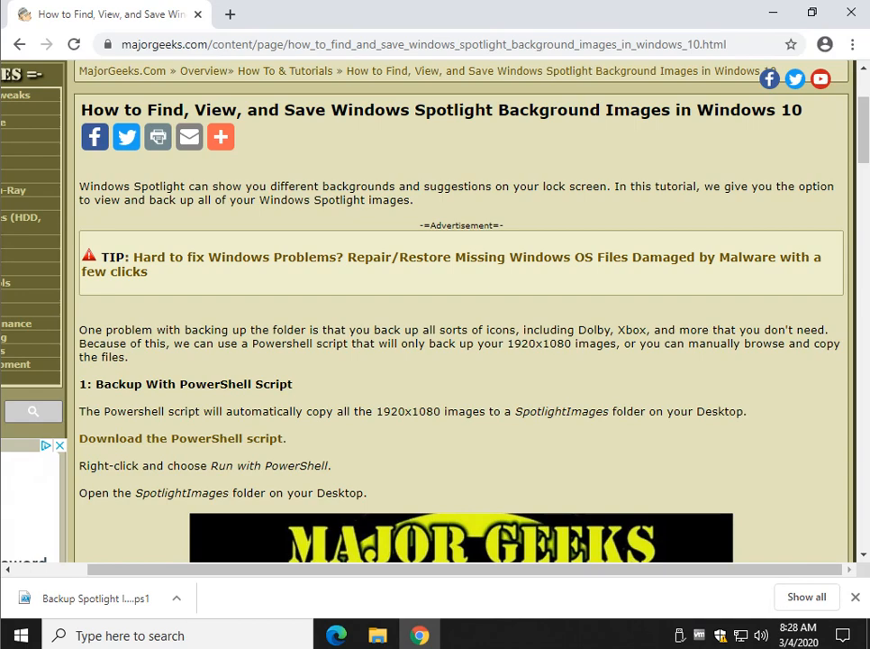
Download the Spotlight backup PowerShell script from the MajorGeeks tutorial page.
scroll("down", 3)
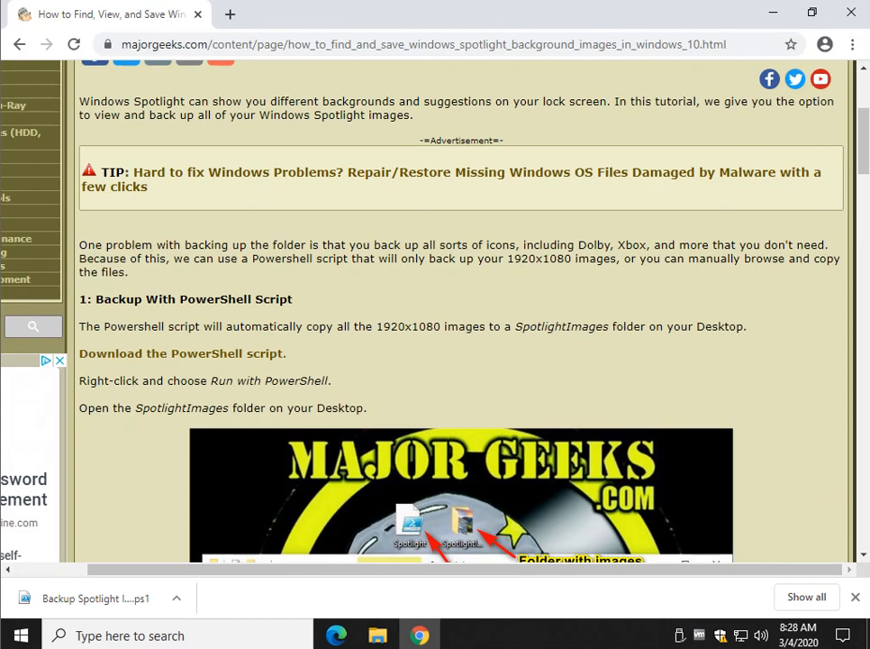
mouse_move(180, 353)
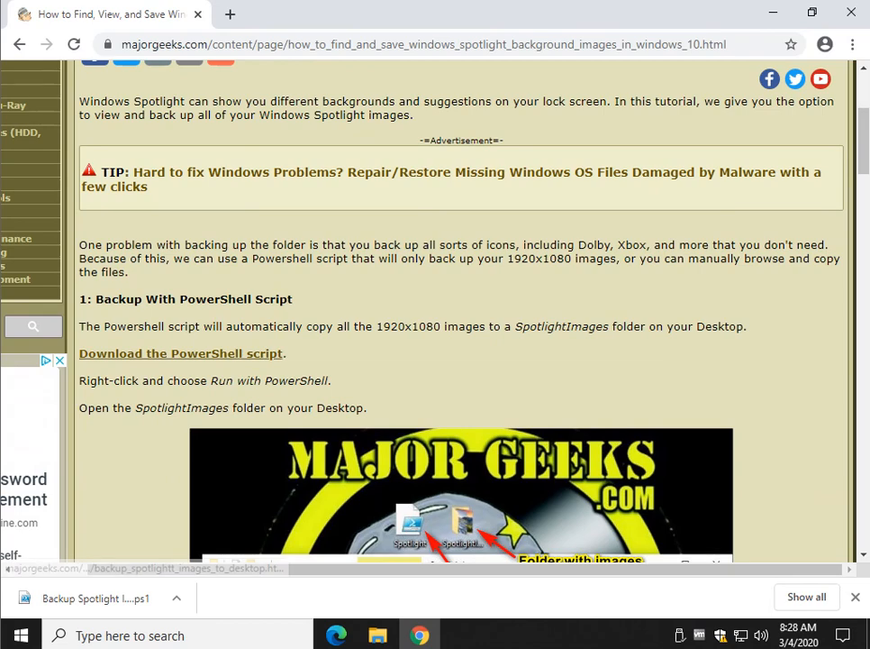
left_click(180, 353)
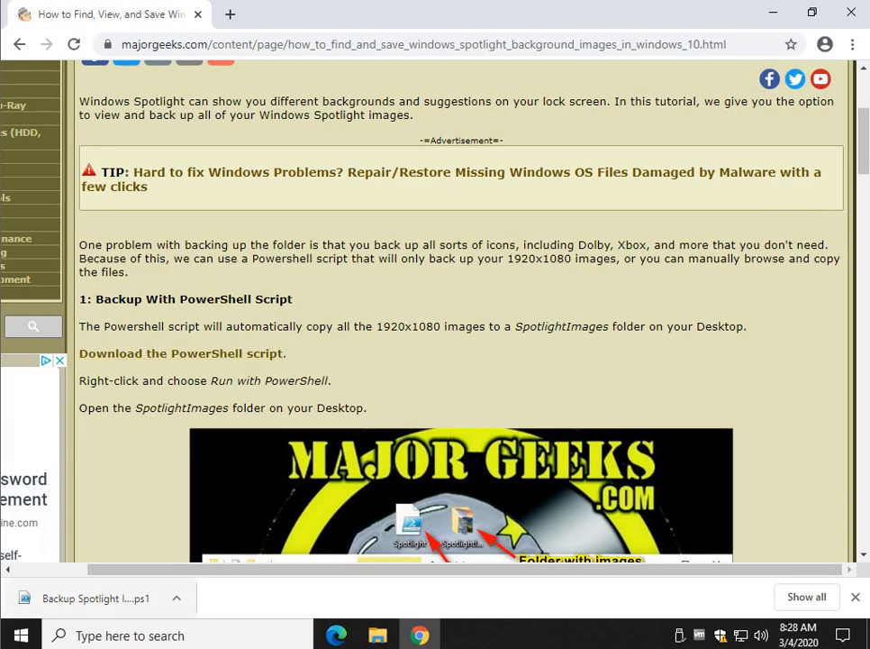
scroll("down", 3)
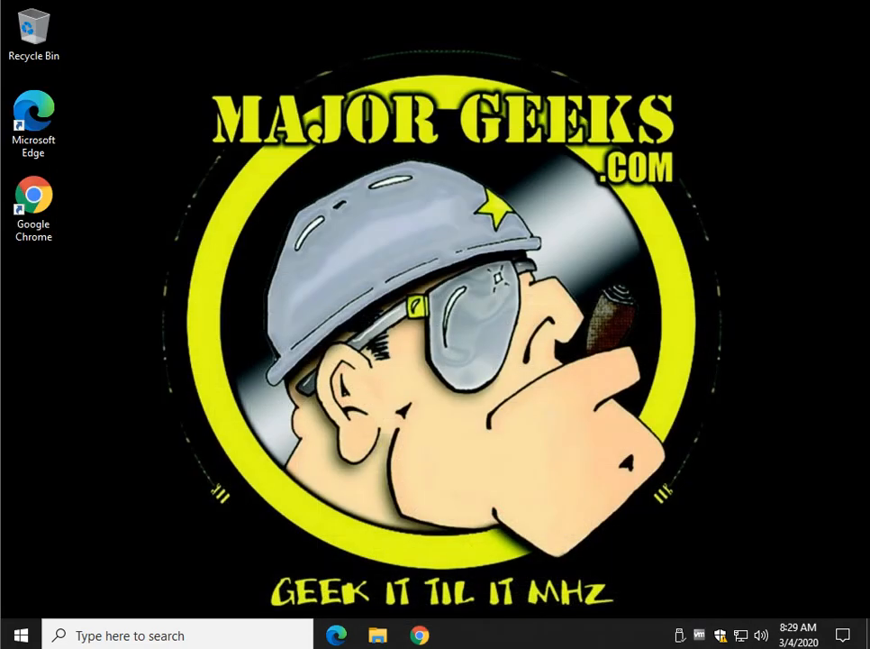
Run the downloaded .ps1 backup script with PowerShell from Downloads, allowing the unsigned script.
left_click(379, 634)
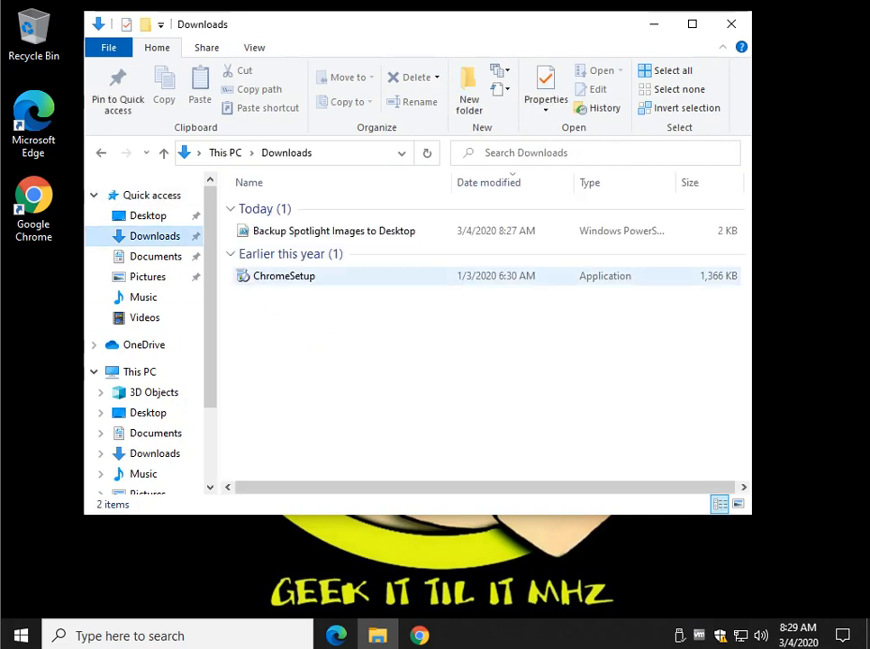
left_click(335, 231)
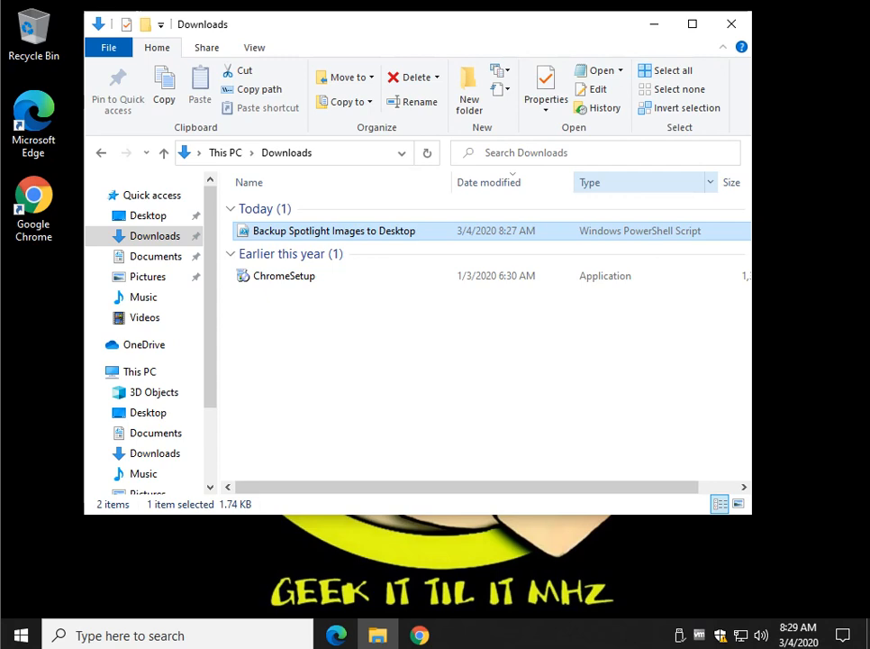
right_click(335, 230)
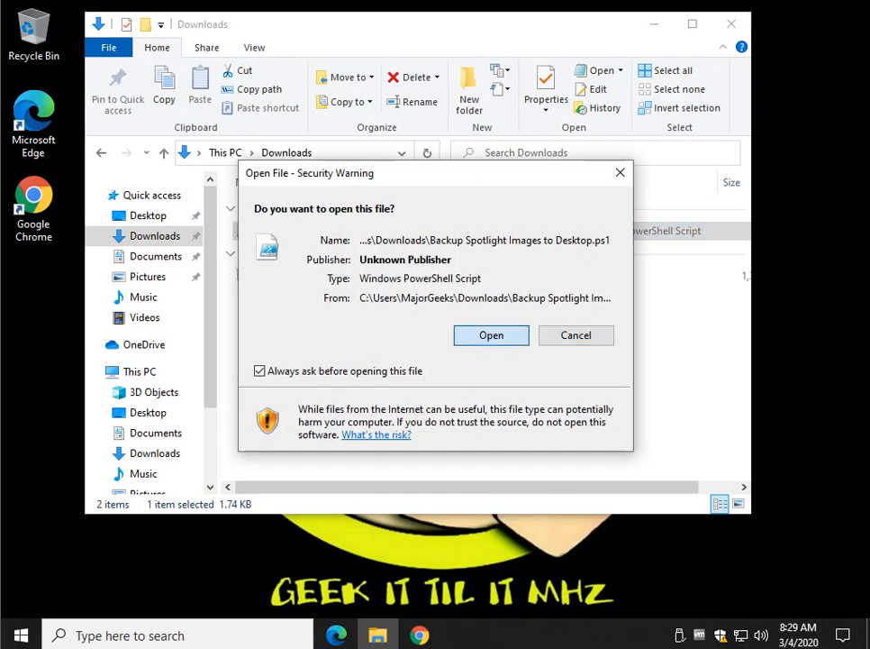
left_click(576, 333)
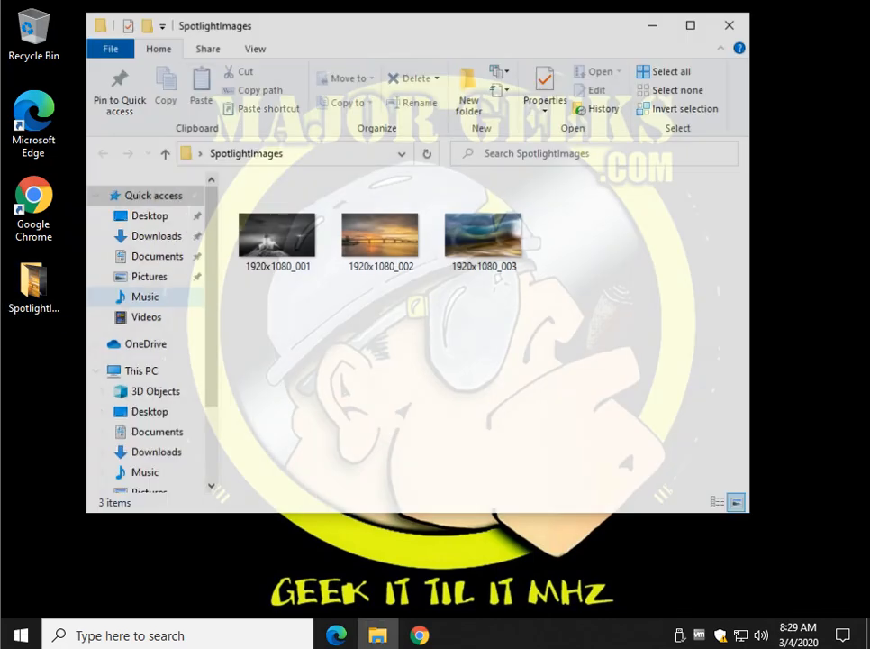
View the Spotlight image 1920x1080_002 in Photos, then return to the tutorial in Chrome.
left_click(380, 238)
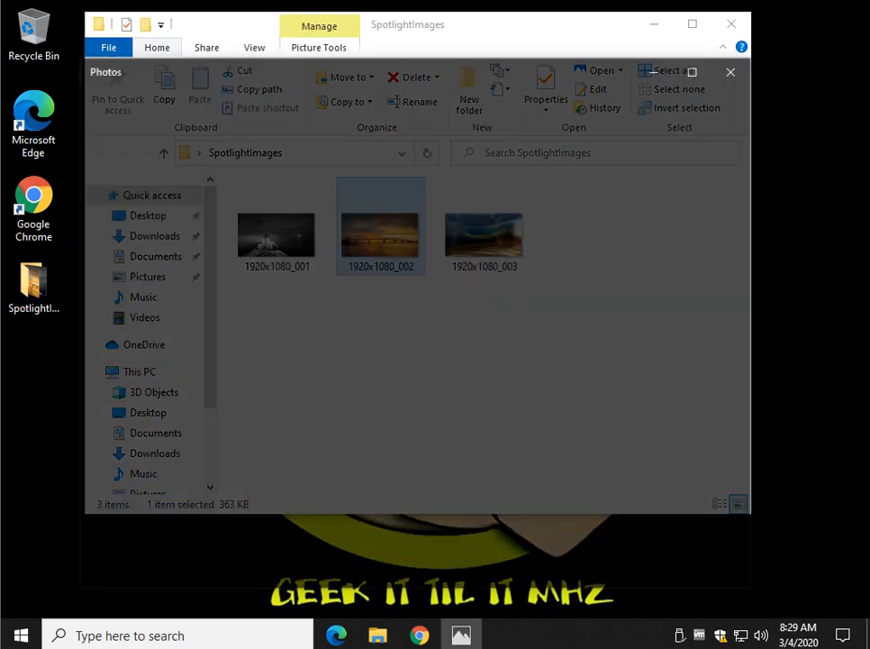
double_click(380, 226)
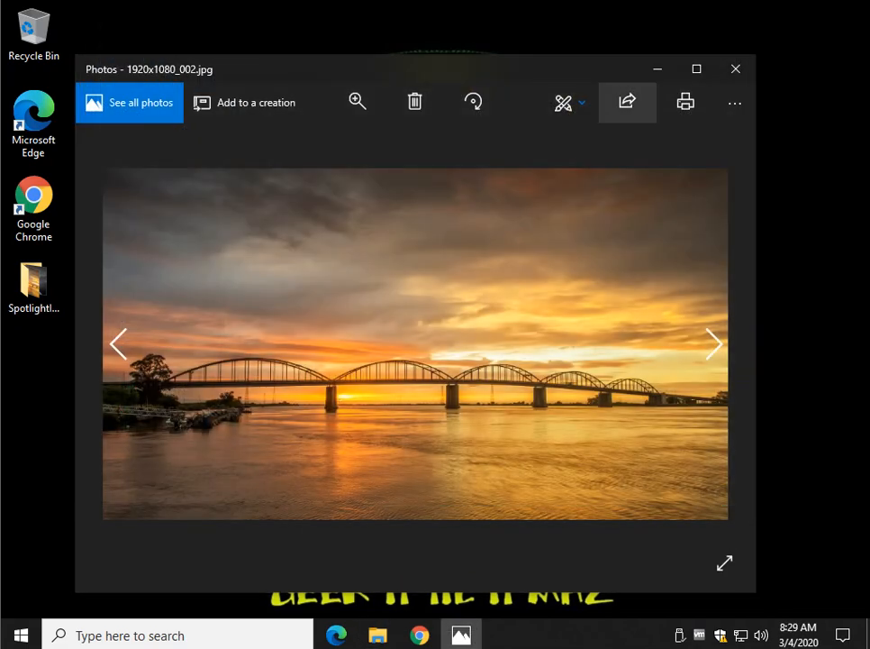
mouse_move(735, 68)
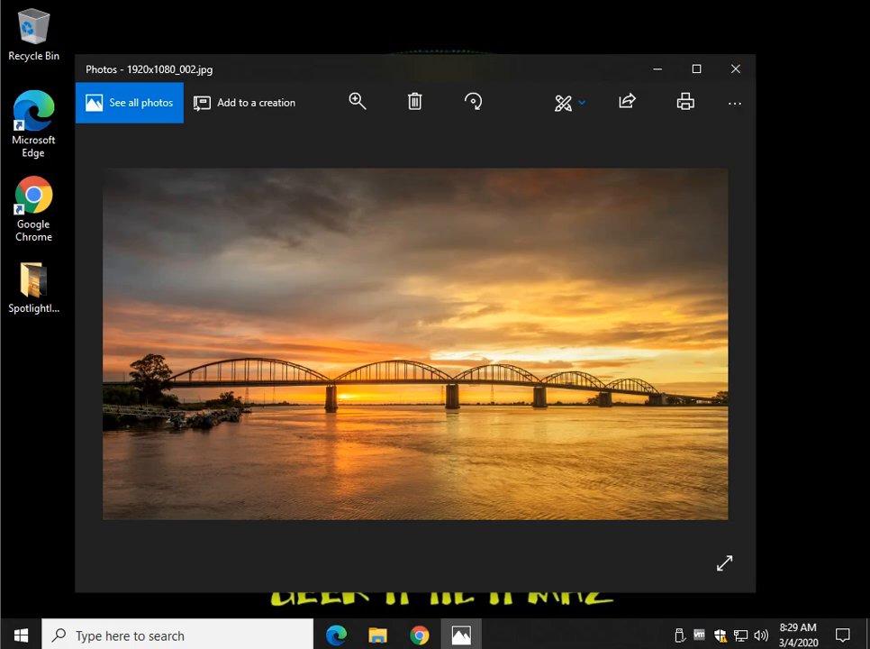
left_click(735, 69)
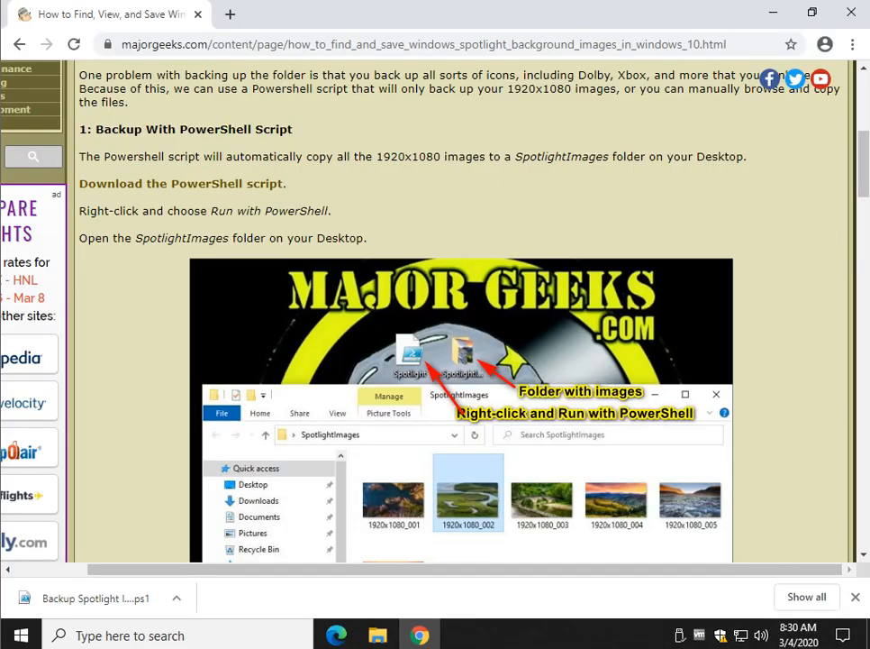
Read further down the tutorial toward the Spotlight Assets folder path.
scroll("down", 3)
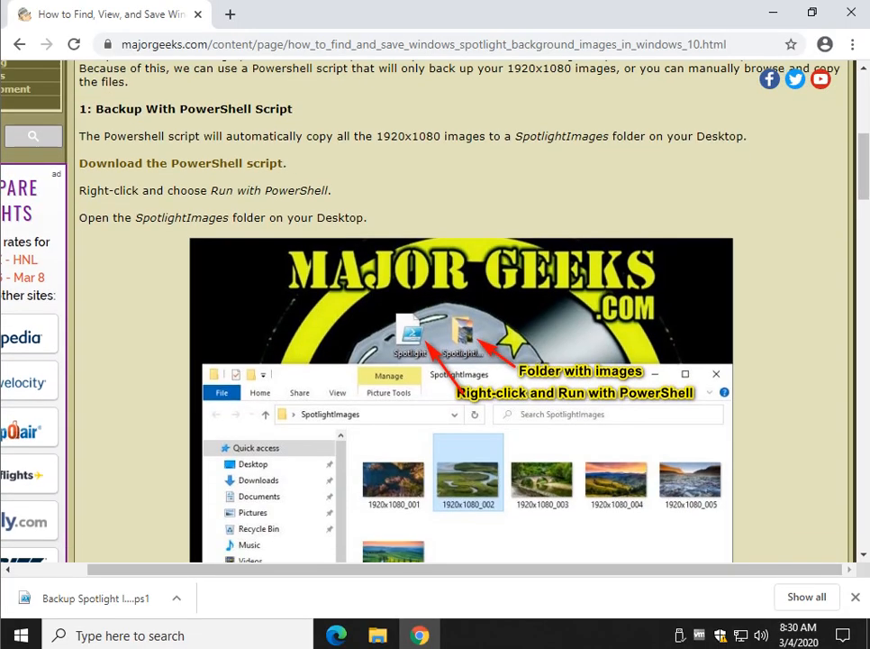
scroll("down", 3)
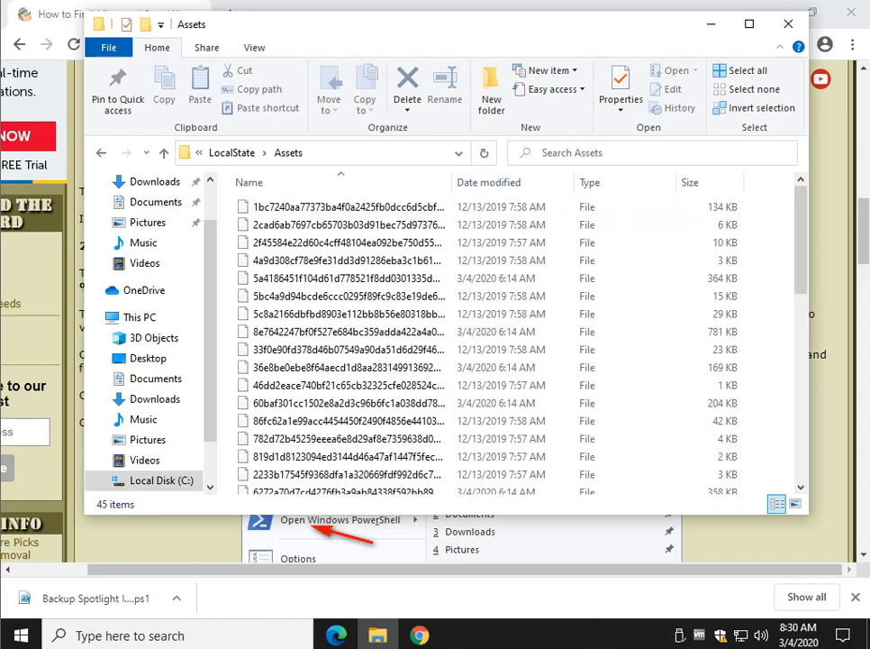
View an extensionless Assets file in Paint via Open with, revealing a starry night-sky image.
double_click(346, 205)
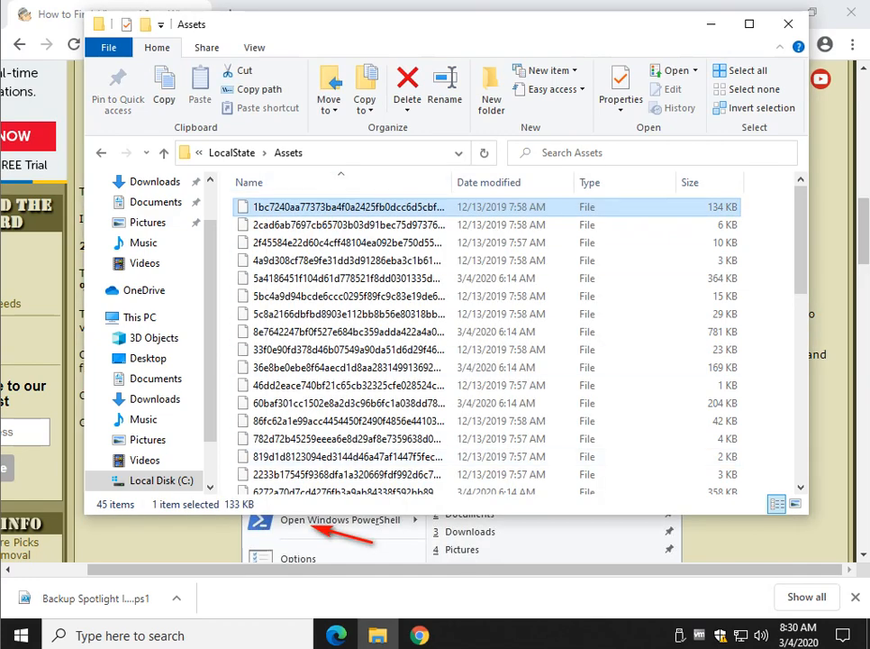
scroll("down", 3)
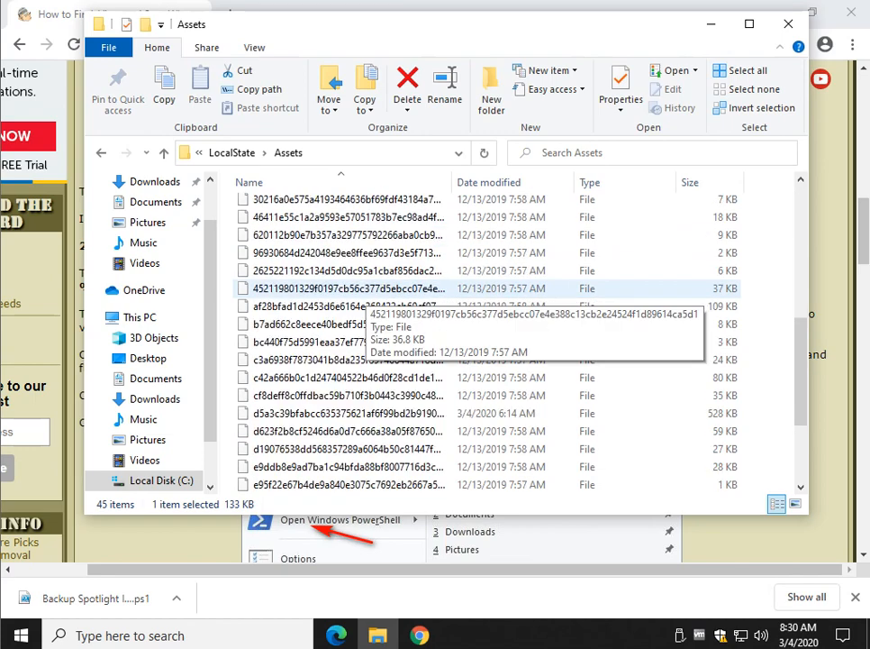
scroll("down", 3)
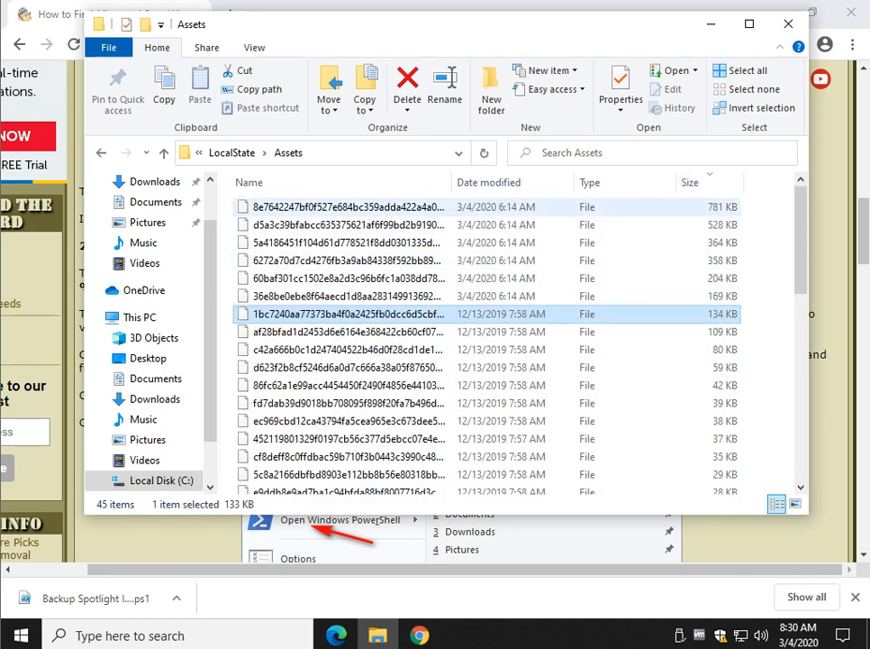
right_click(342, 205)
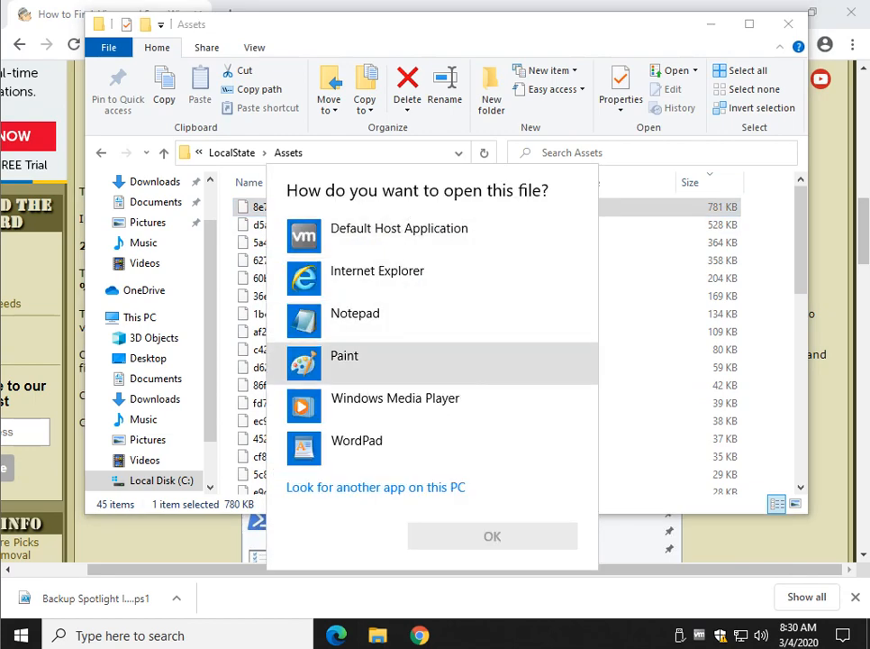
left_click(344, 355)
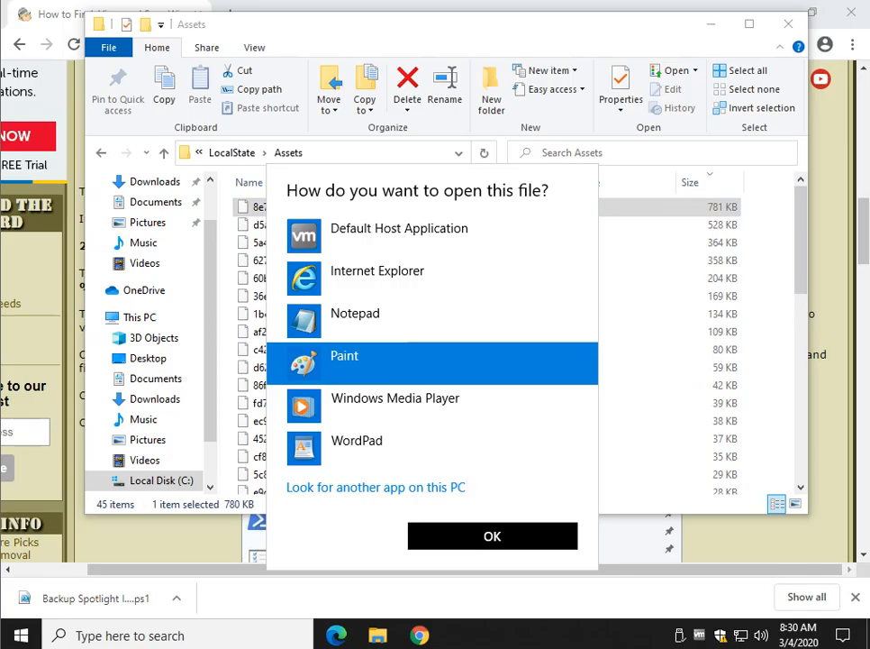
left_click(492, 535)
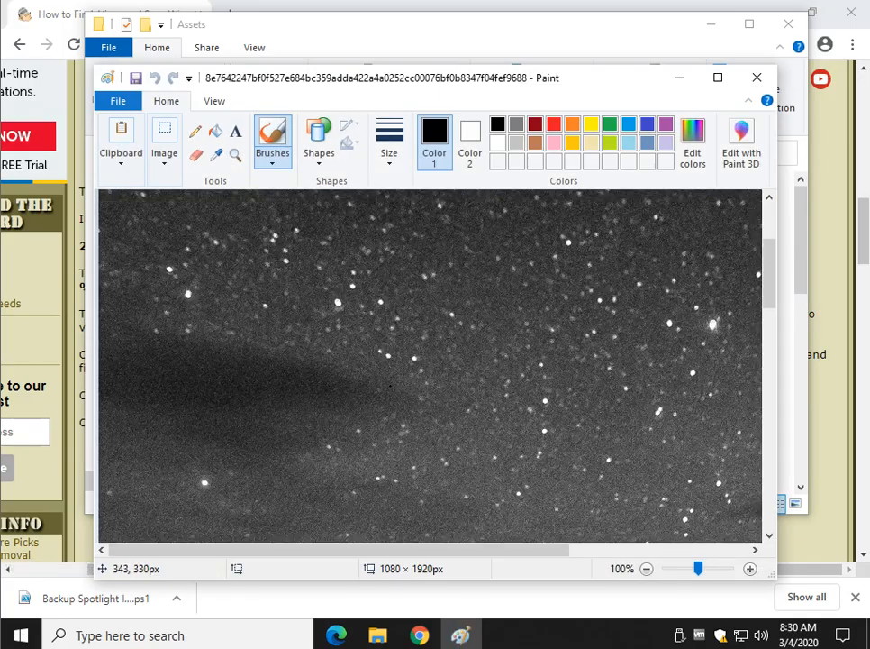
scroll("down", 3)
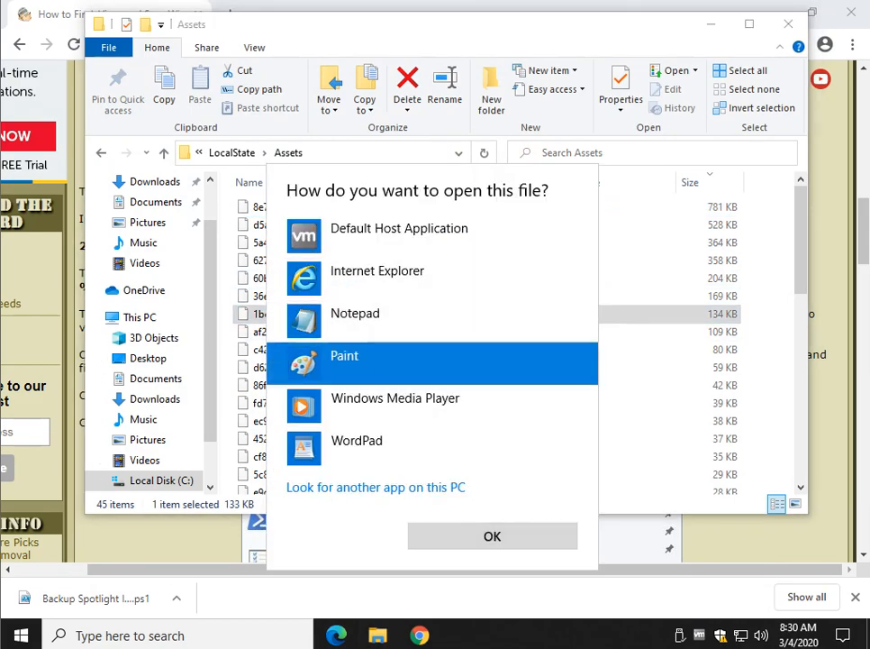
left_click(492, 537)
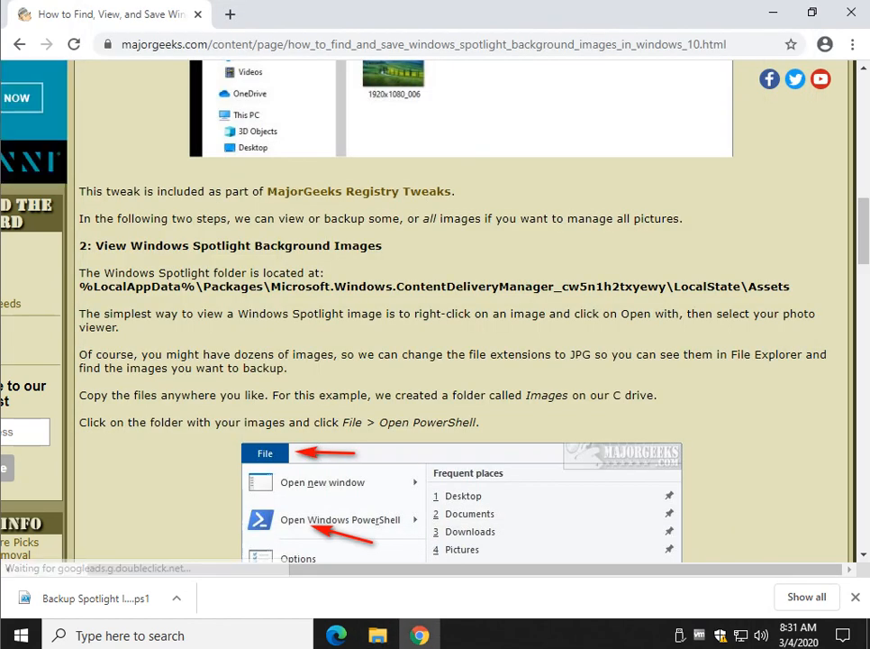
scroll("down", 3)
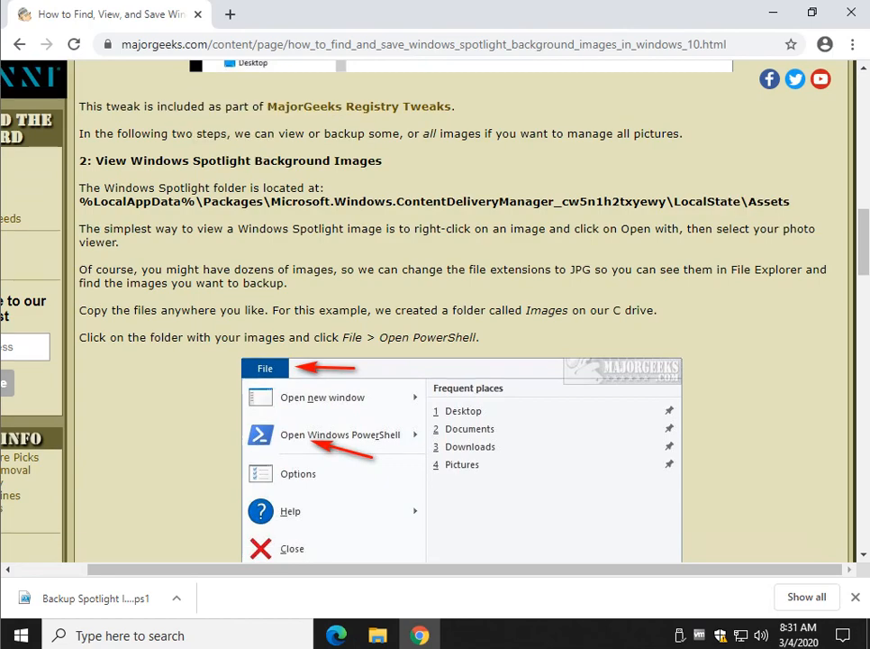
scroll("down", 3)
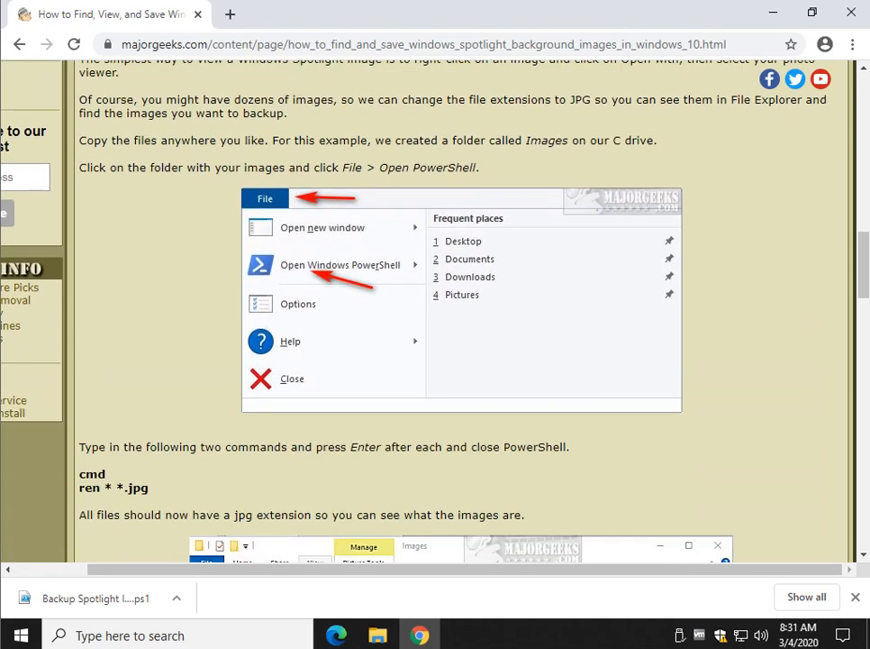
scroll("down", 3)
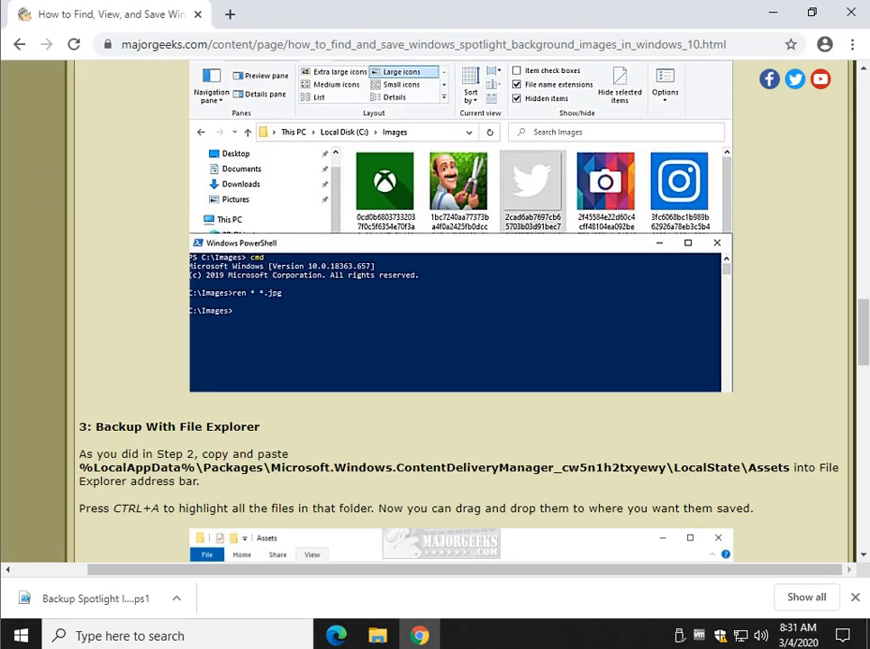
scroll("up", 3)
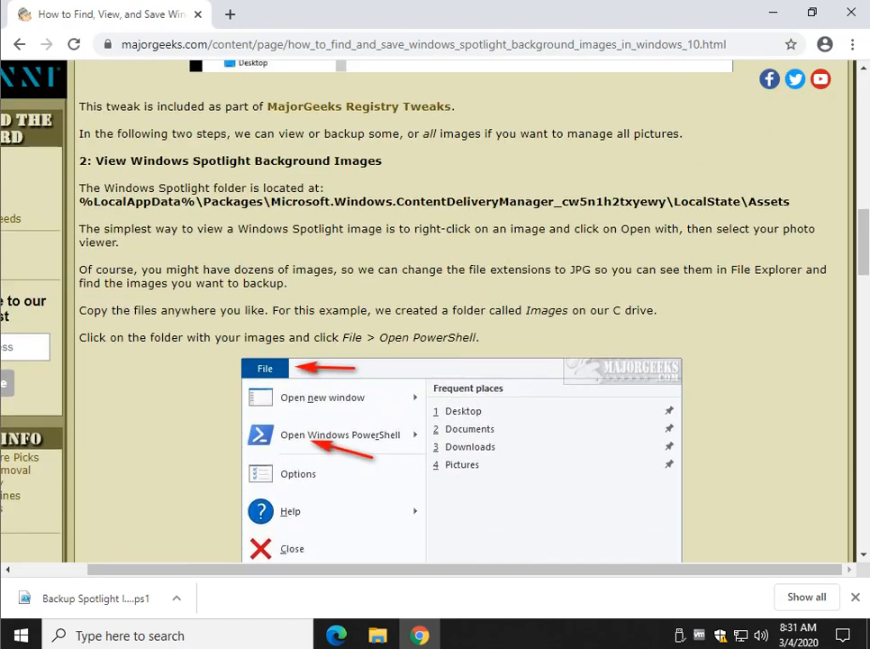
scroll("down", 3)
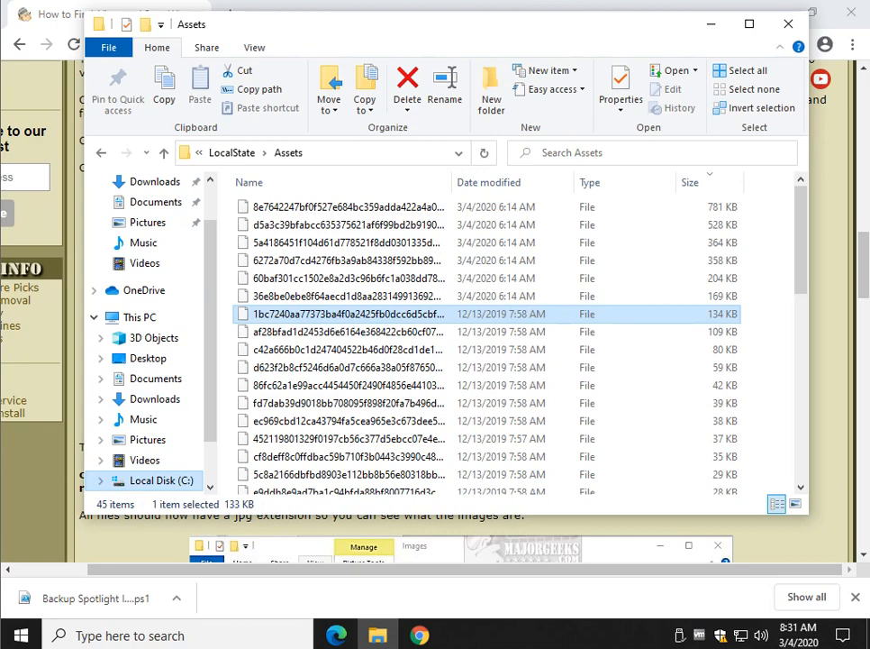
Create a new folder named Images on Local Disk (C:).
right_click(162, 479)
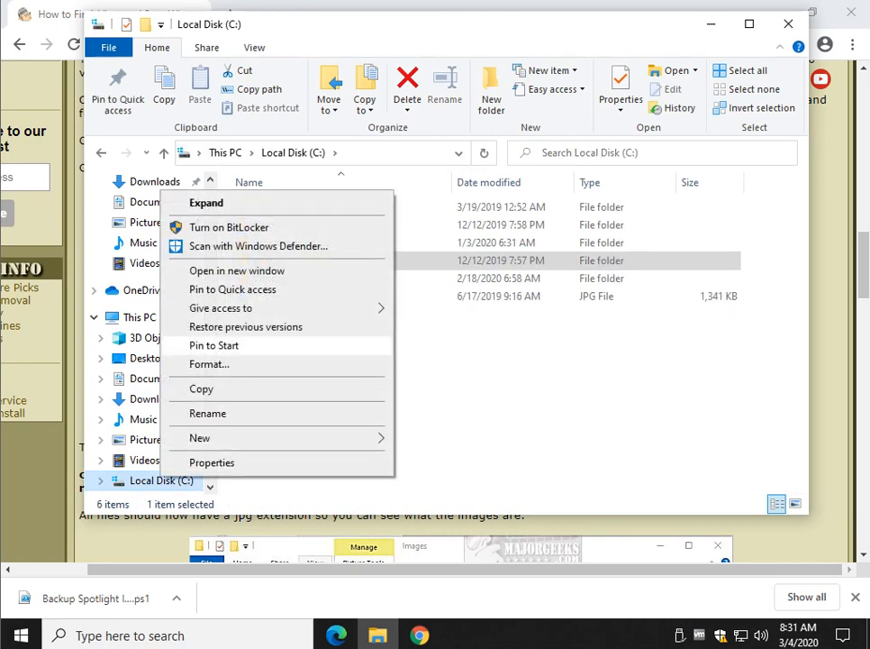
left_click(198, 438)
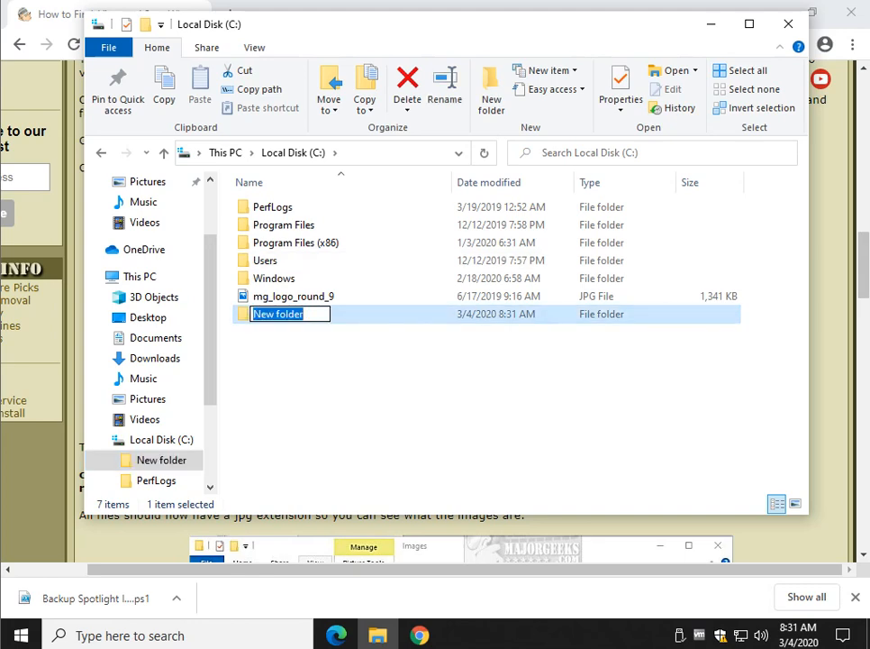
type("Images")
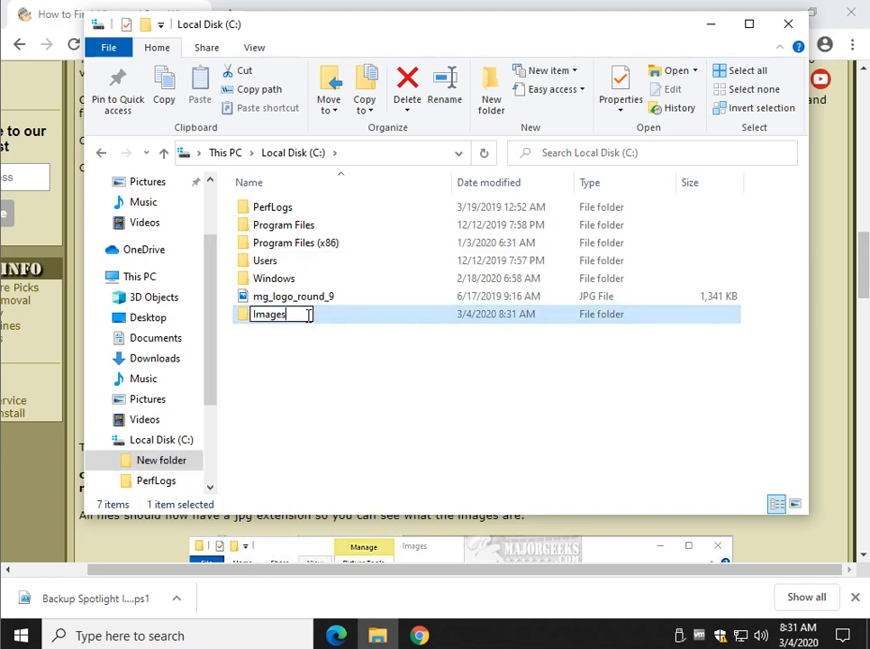
key("Return")
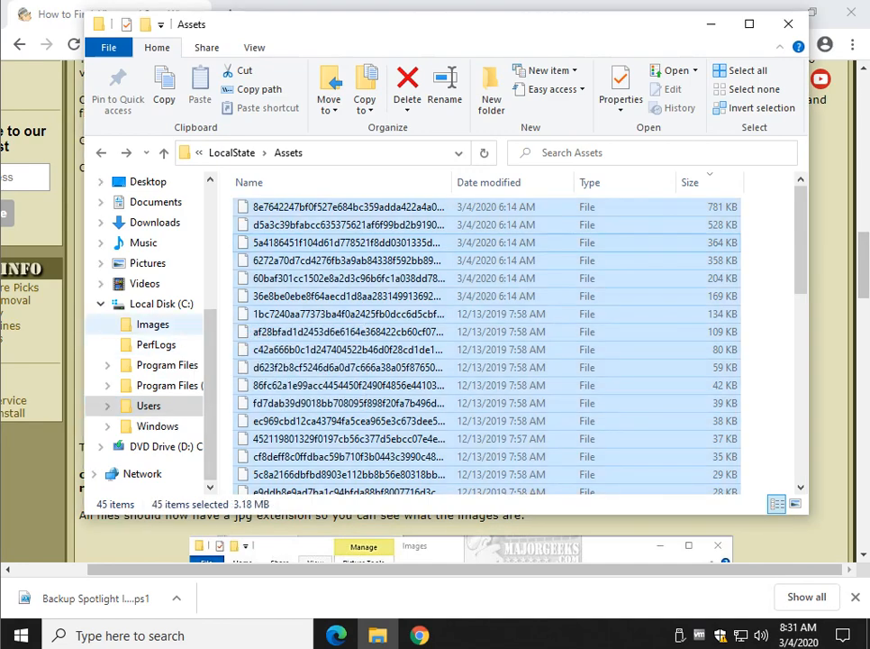
Go to C:\Images with the copied asset files and start PowerShell in that folder.
left_click(153, 324)
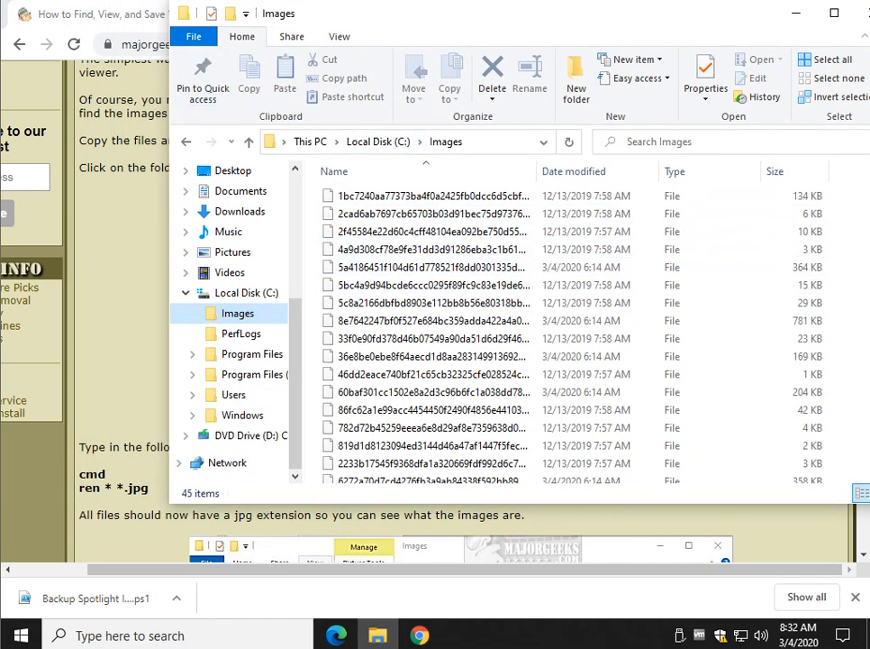
left_click(193, 36)
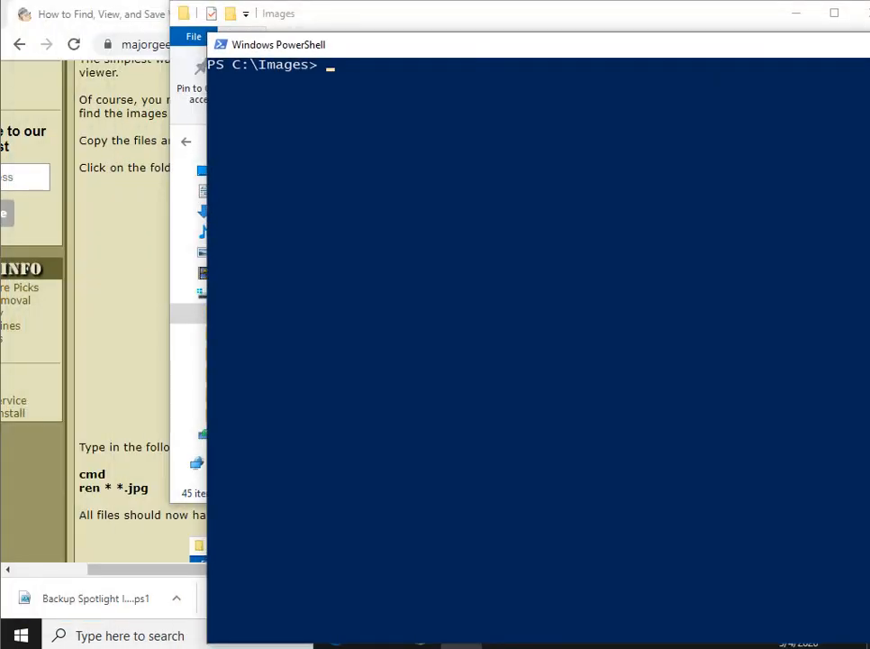
Run cmd then ren * *.jpg to give every file in C:\Images a .jpg extension.
type("cmd")
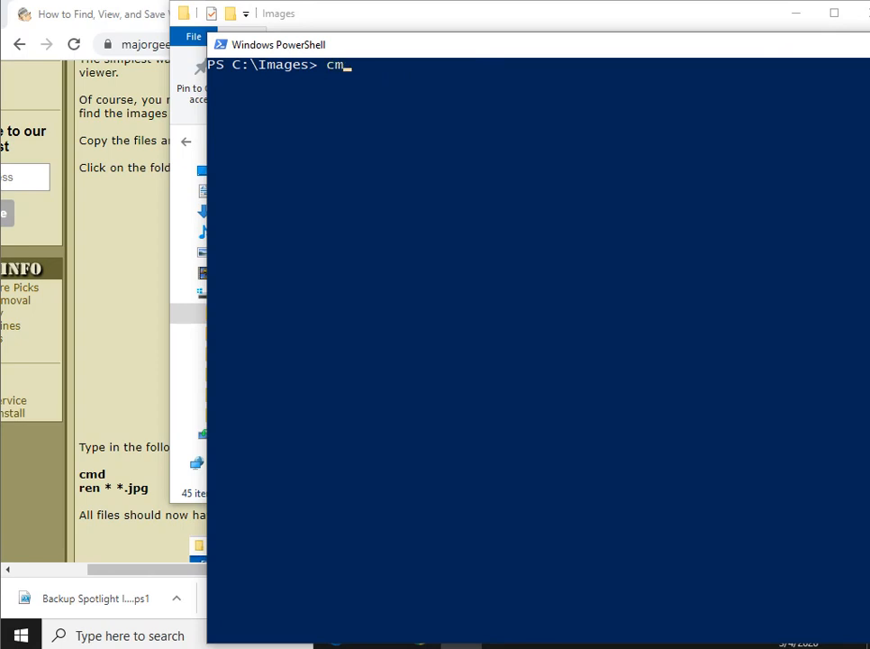
key("Return")
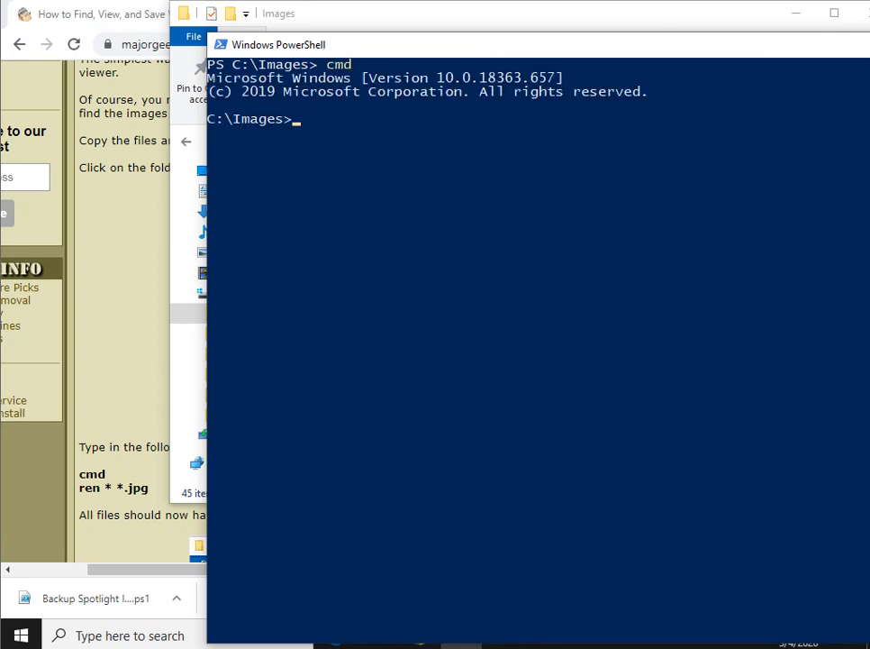
type("ren * *")
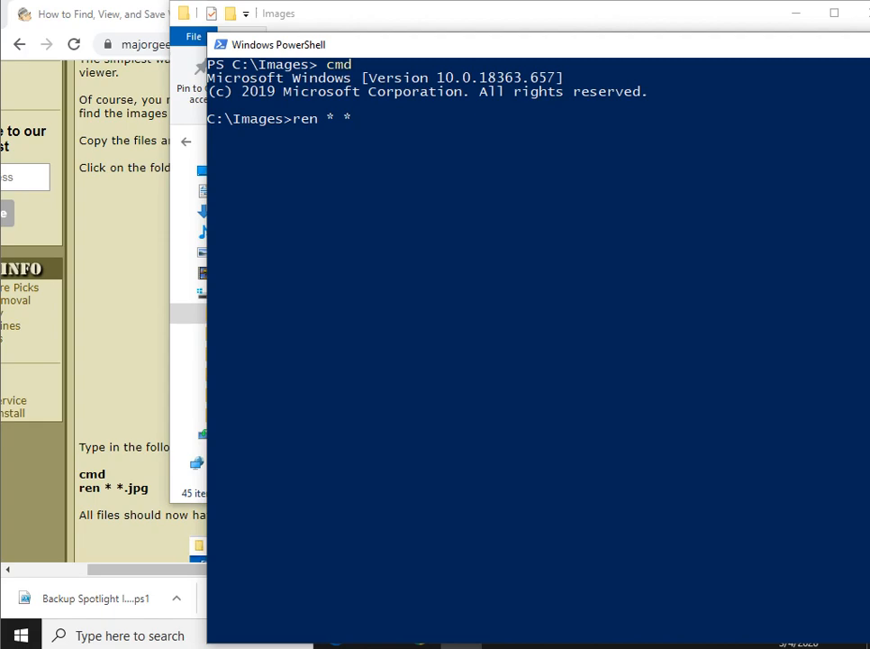
type(".j")
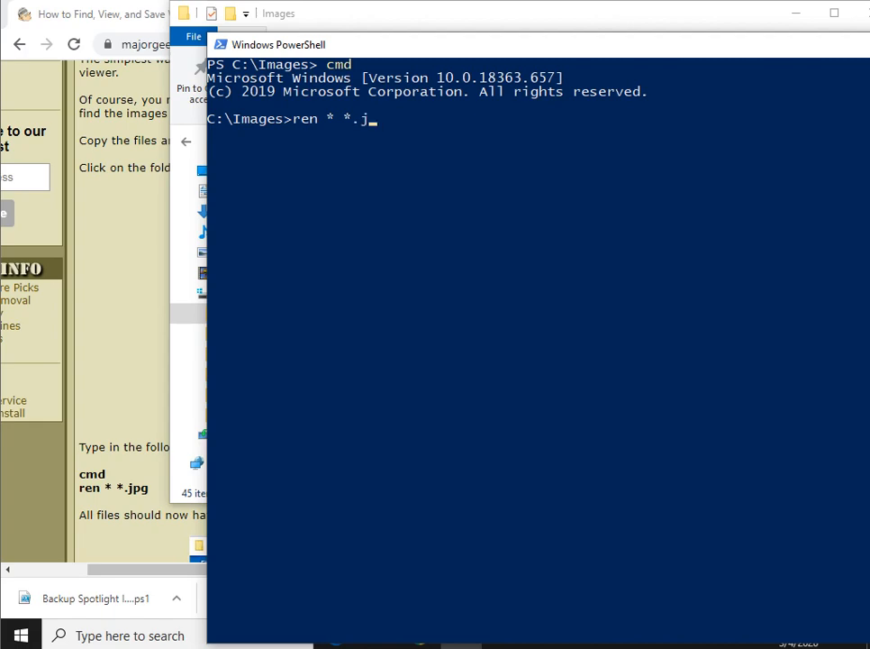
type("pg")
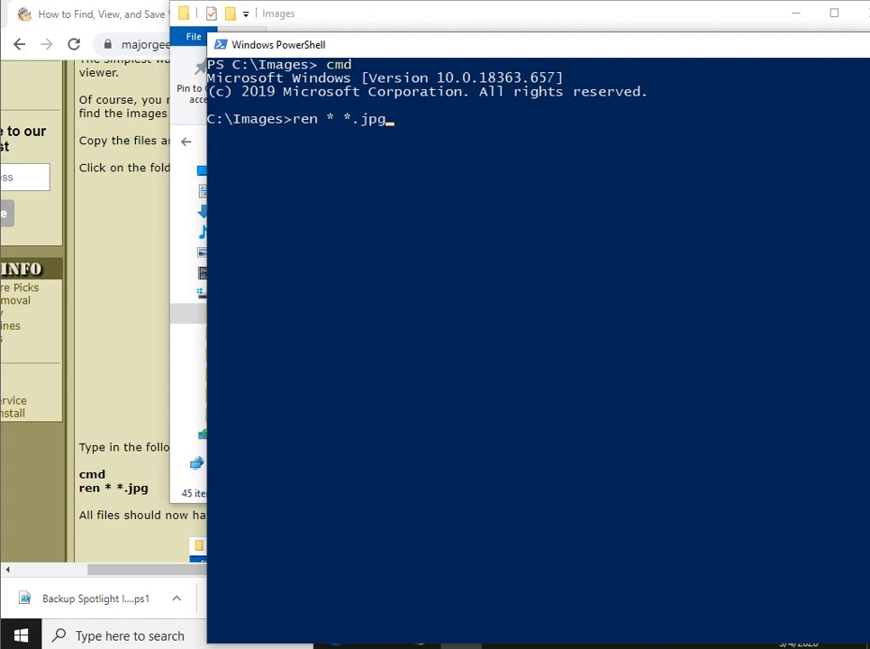
key("Return")
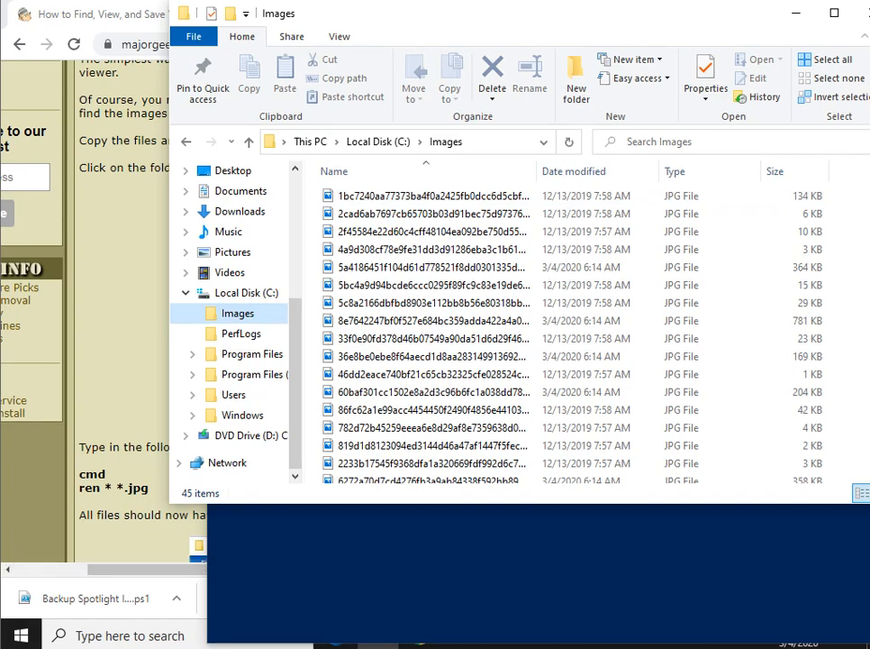
Show the renamed JPGs as Large icons thumbnails, then close File Explorer.
left_click(339, 36)
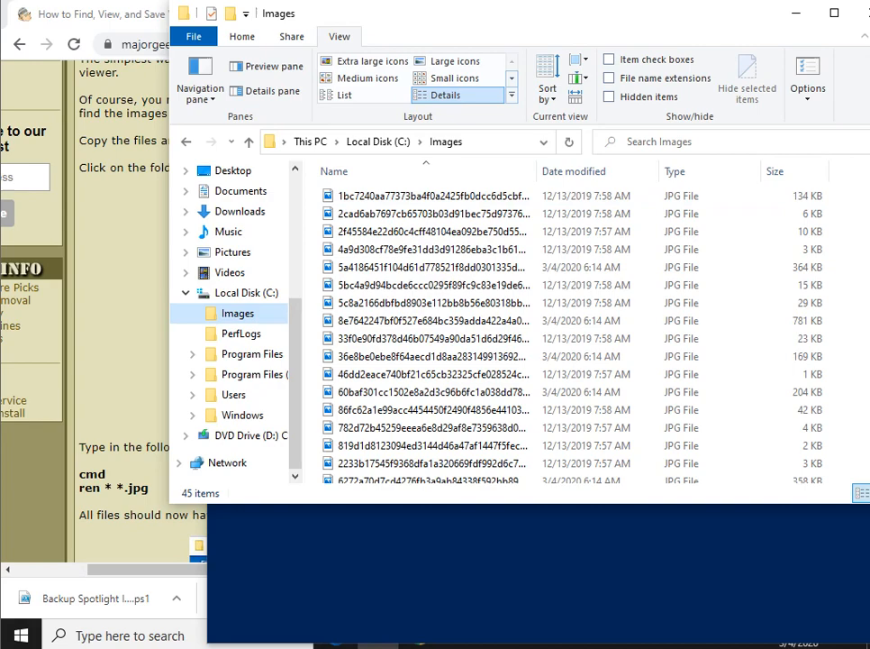
left_click(454, 61)
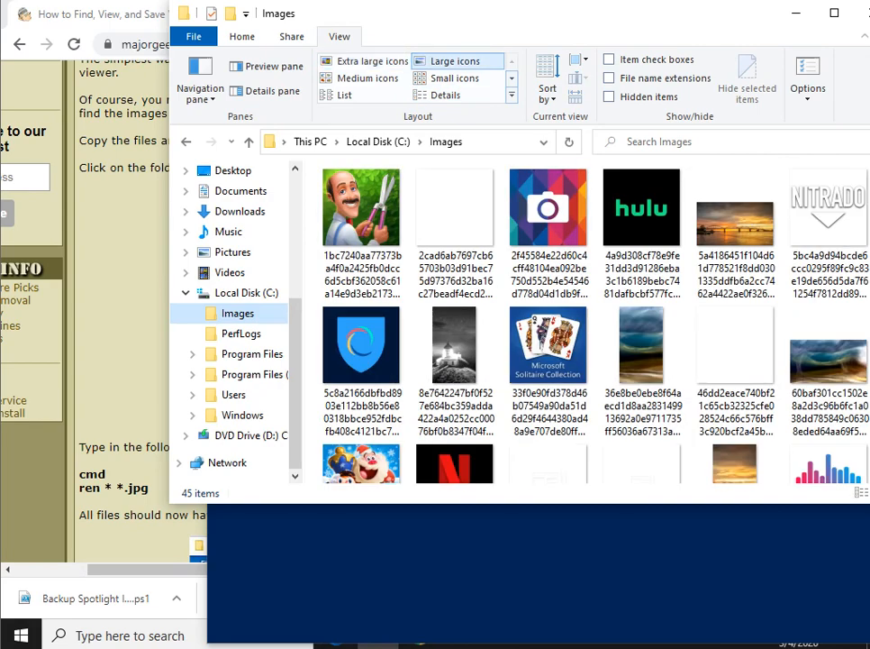
left_click(368, 78)
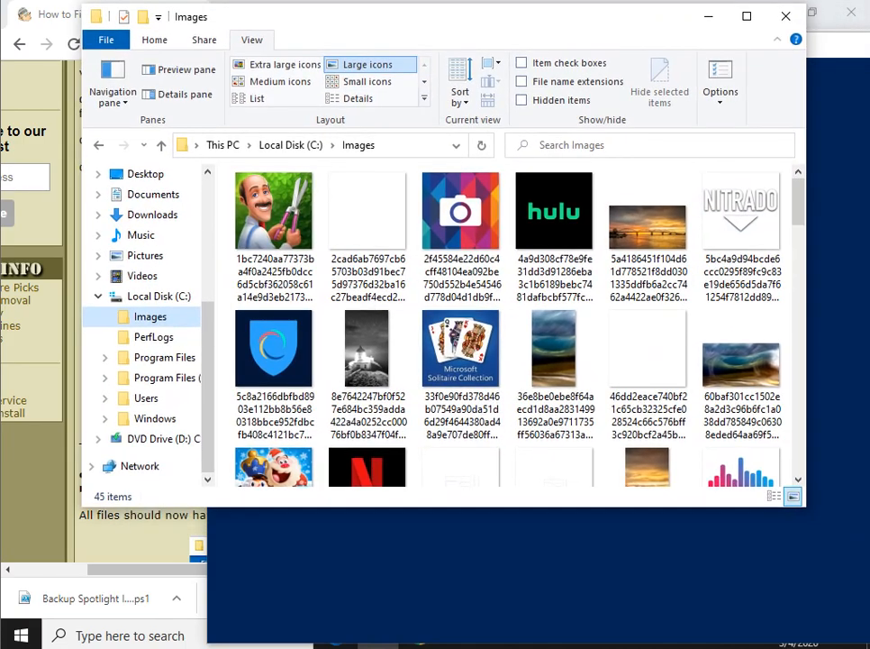
scroll("down", 3)
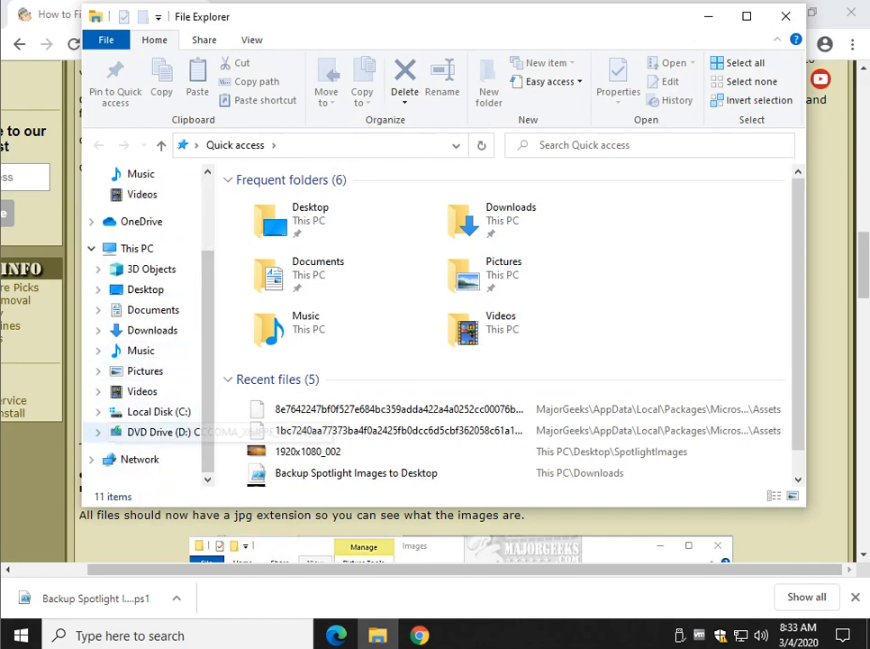
left_click(157, 410)
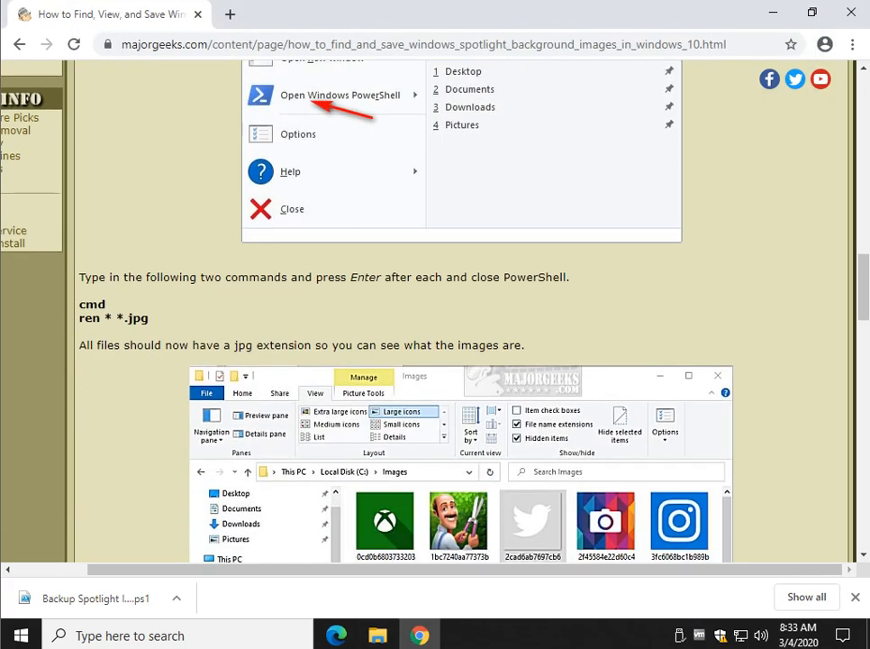
scroll("down", 3)
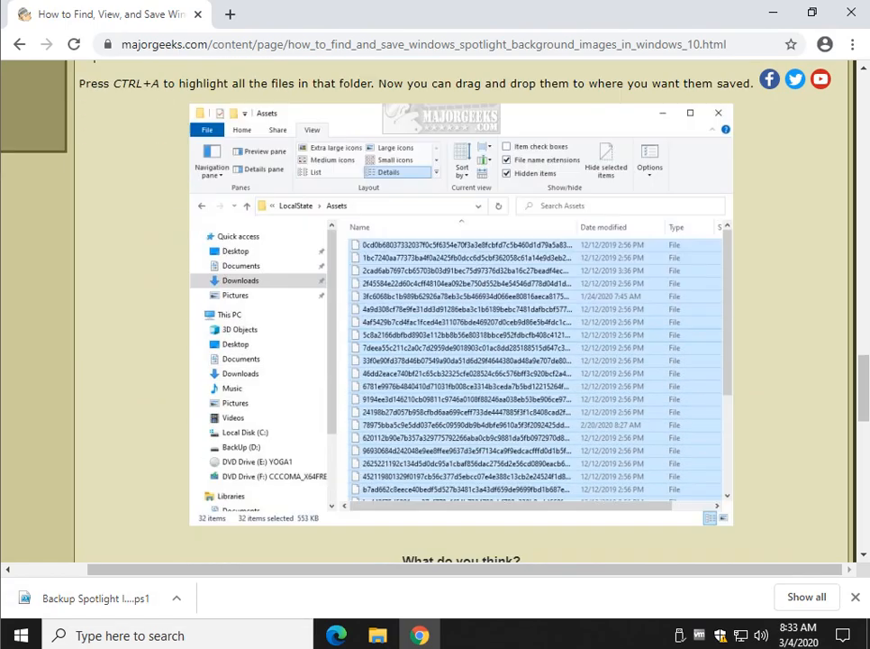
scroll("down", 3)
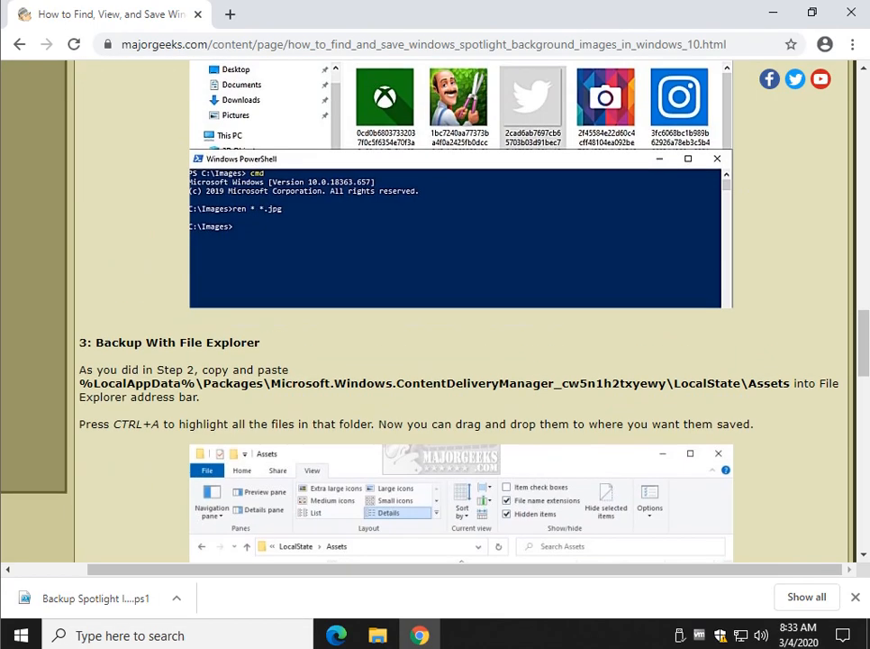
scroll("up", 3)
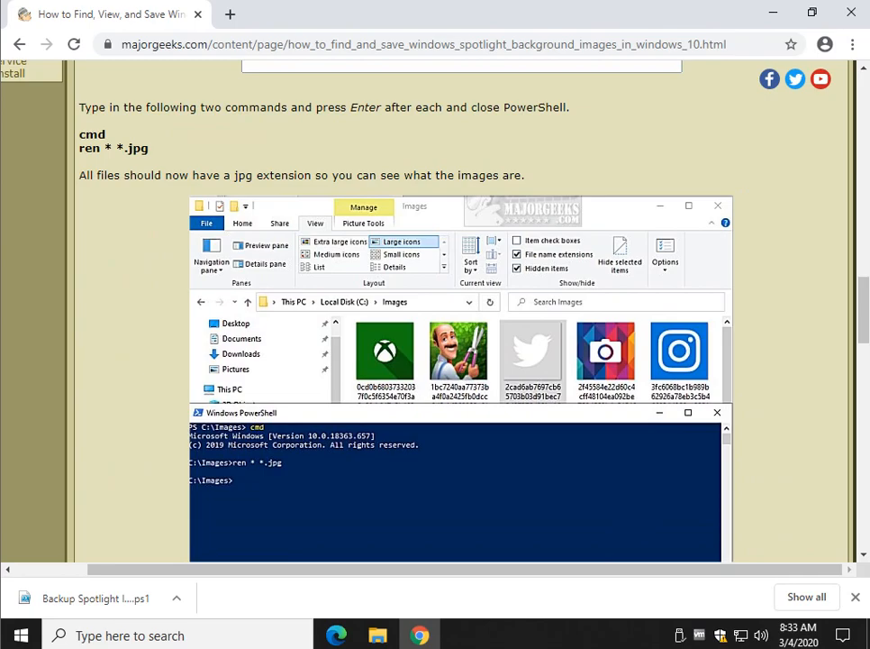
scroll("up", 3)
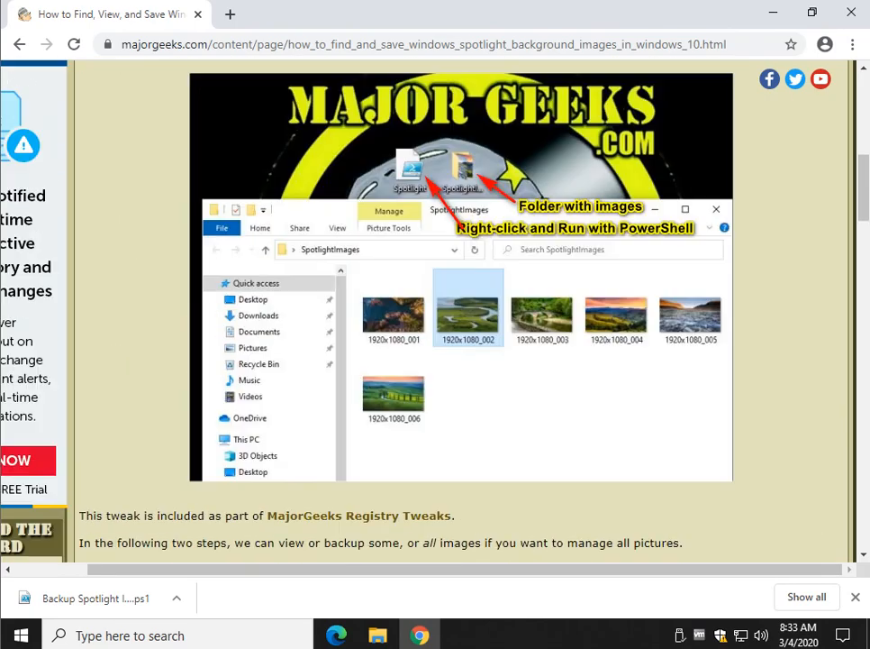
scroll("up", 3)
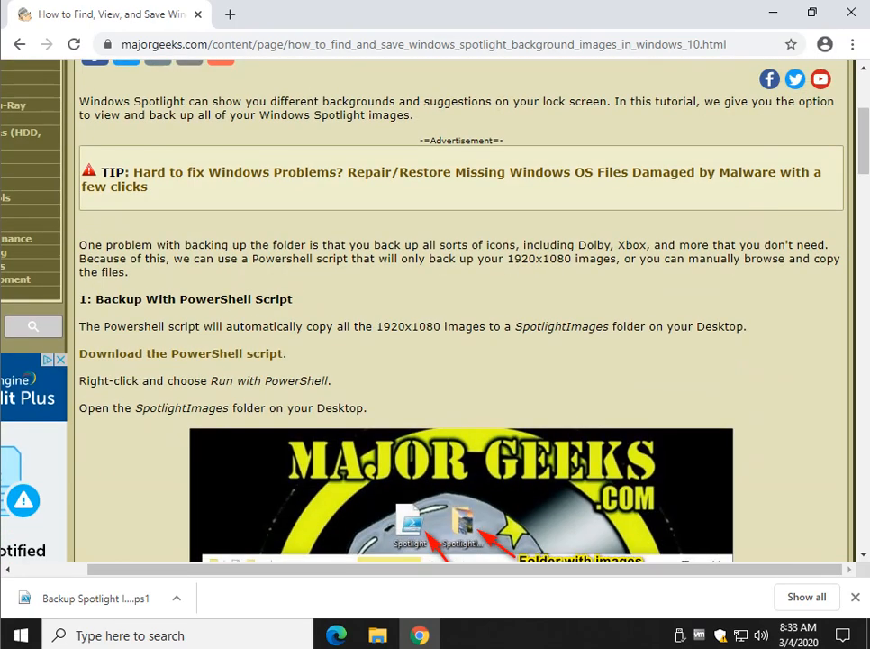
scroll("up", 3)
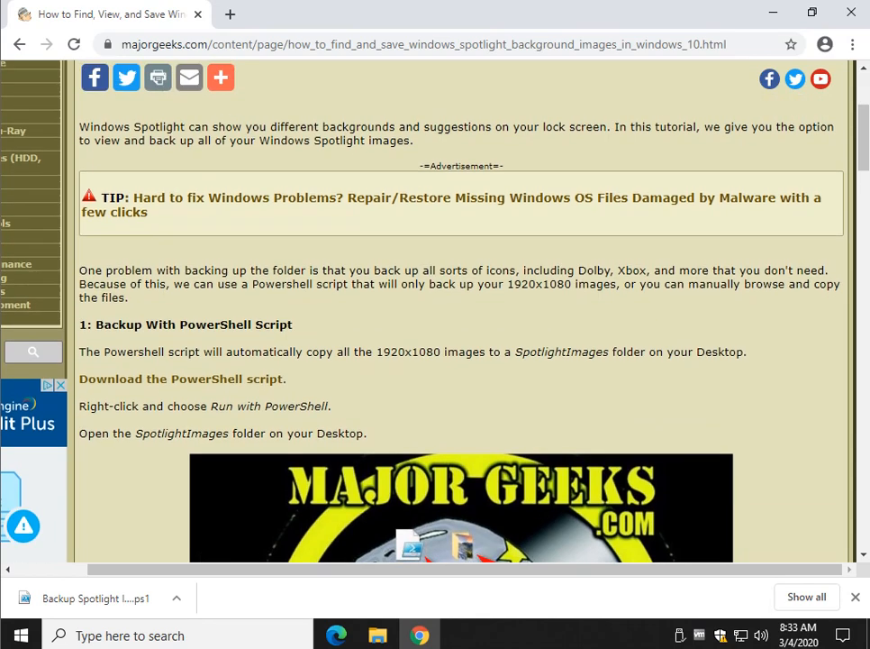
scroll("up", 3)
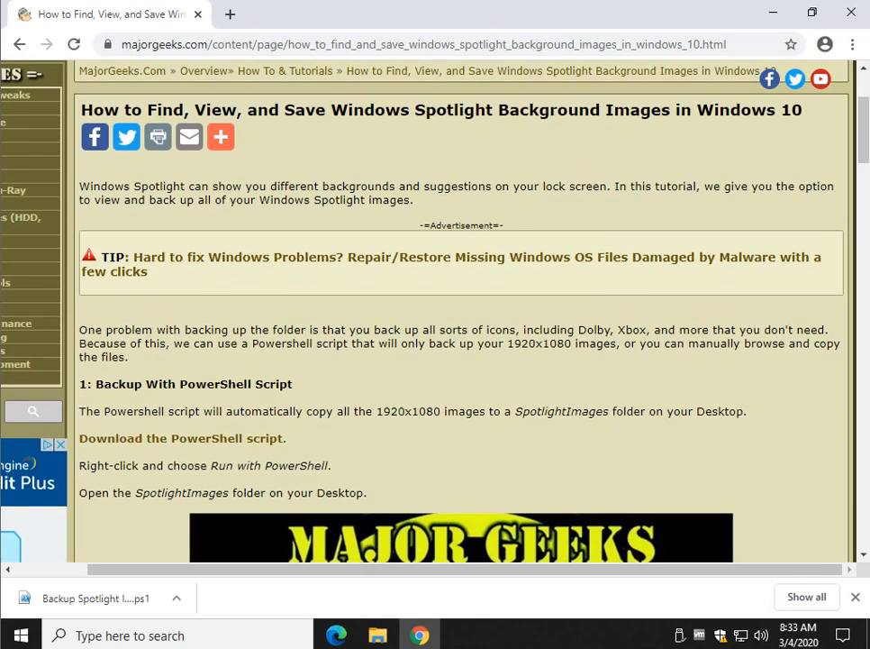